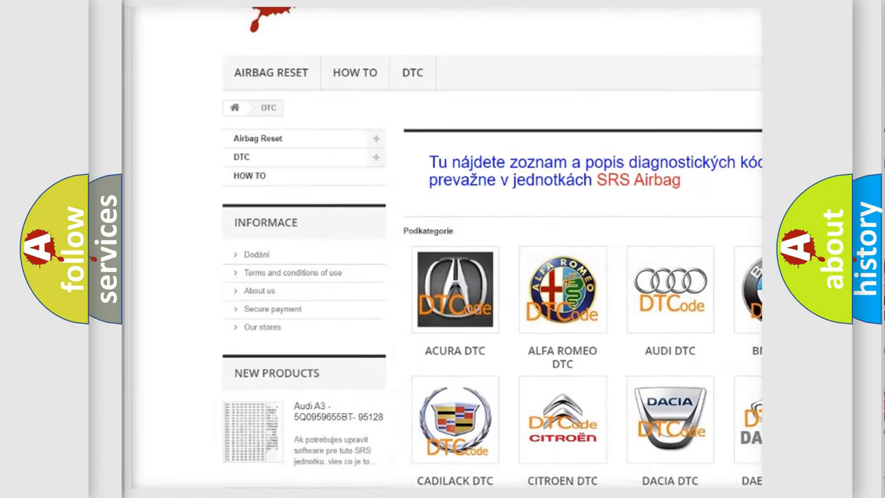
- Open the BMW DTC category so its module subcategory list is displayed
scroll(down, 3)
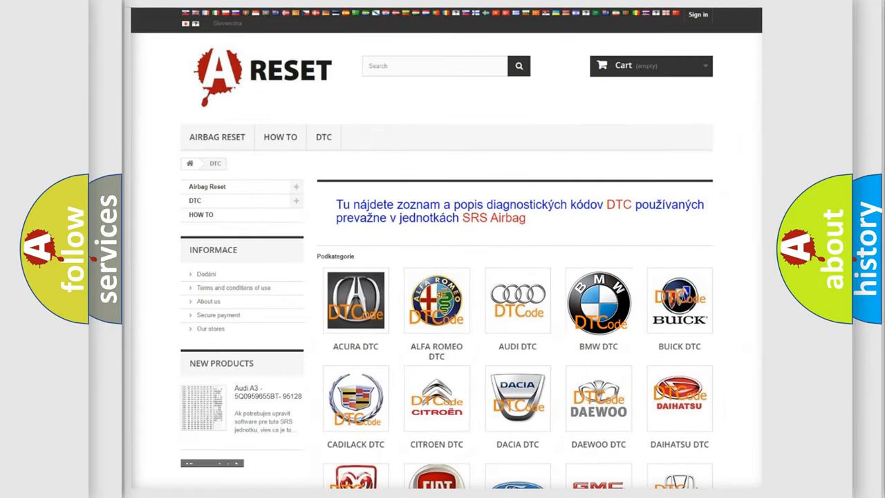
click(597, 300)
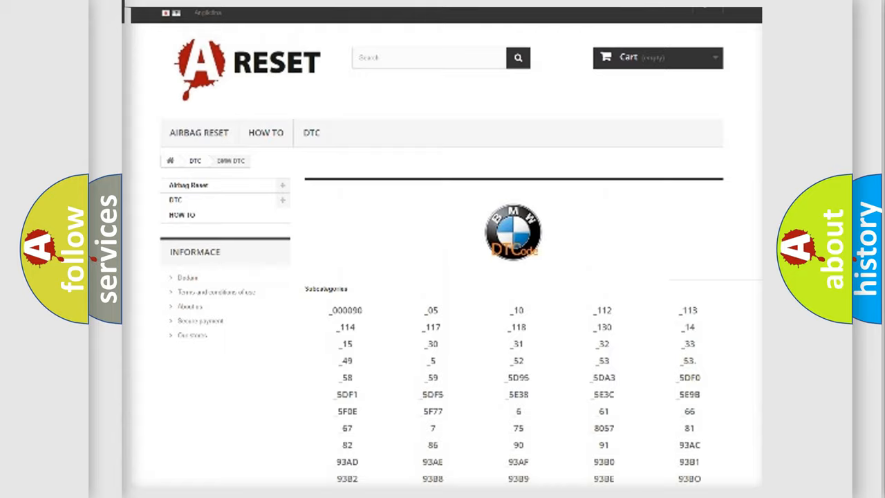